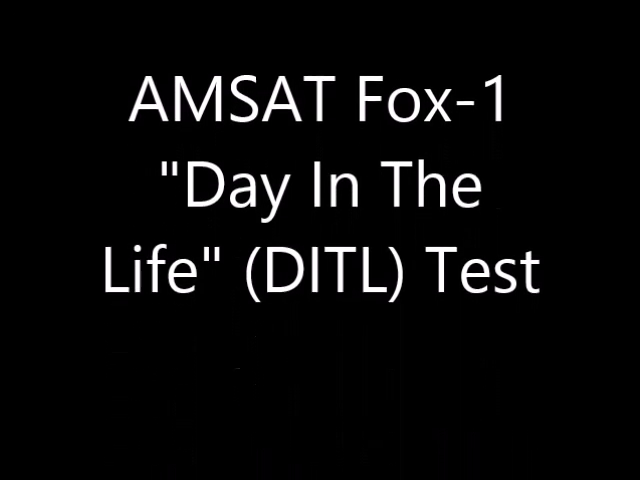
scroll("up", 3)
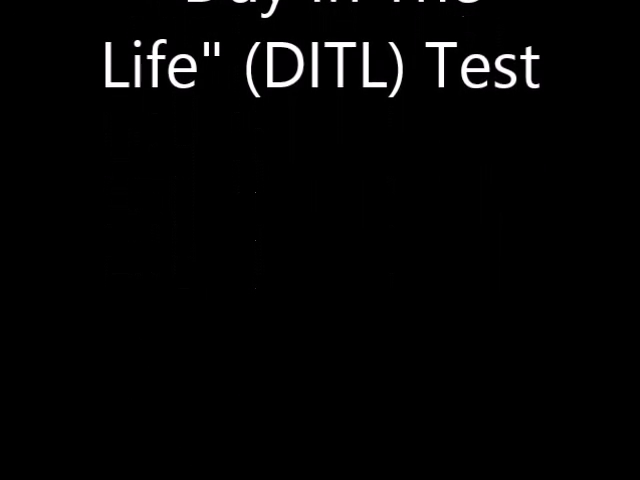